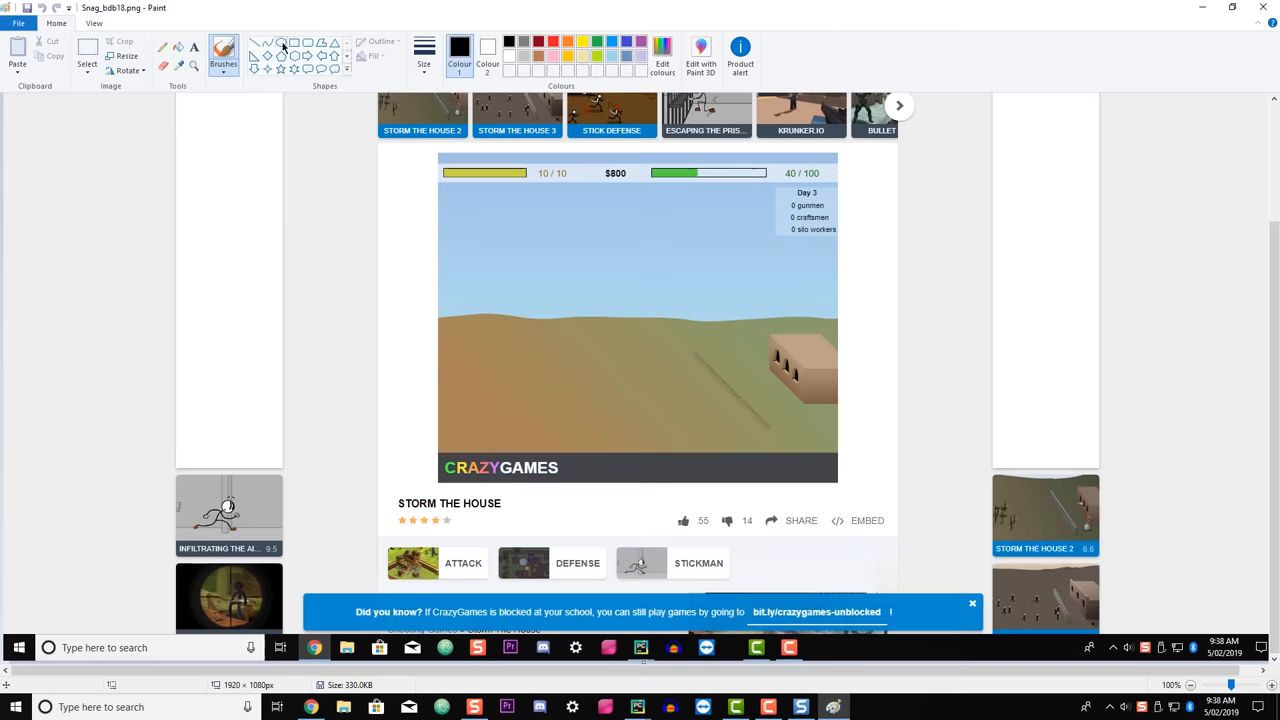
Outline the lower-left part of the game field with a rectangle in Paint.
{"action": "left_click_drag", "start_coordinate": [437, 348], "coordinate": [603, 447]}
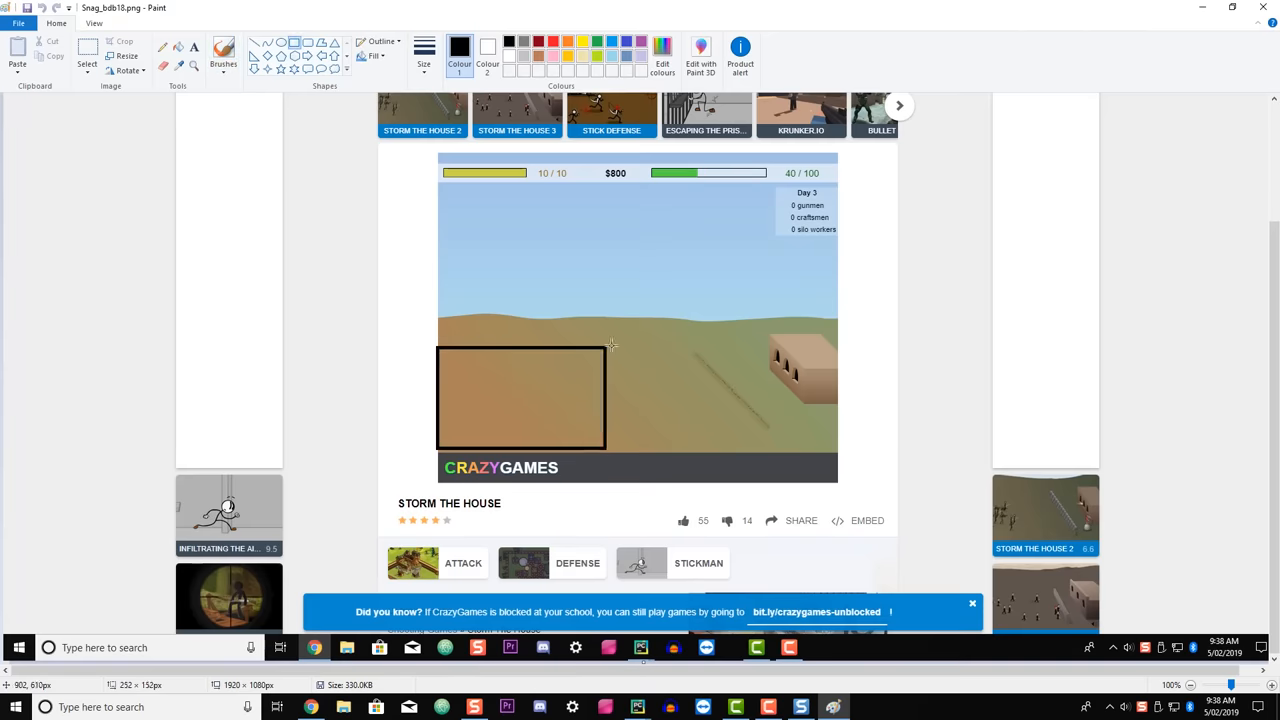
{"action": "left_click_drag", "start_coordinate": [605, 345], "coordinate": [757, 330]}
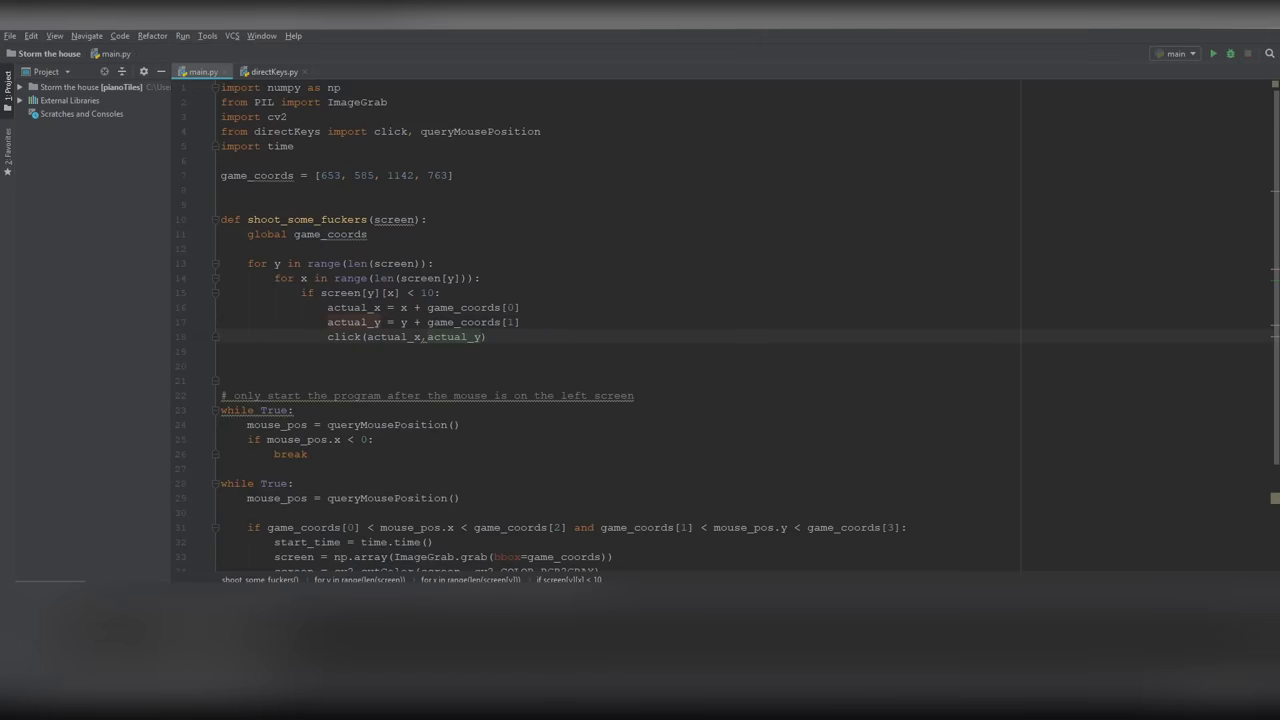
Stop the scan after the first click and start both pixel loops at 5.
{"action": "type", "text": "break"}
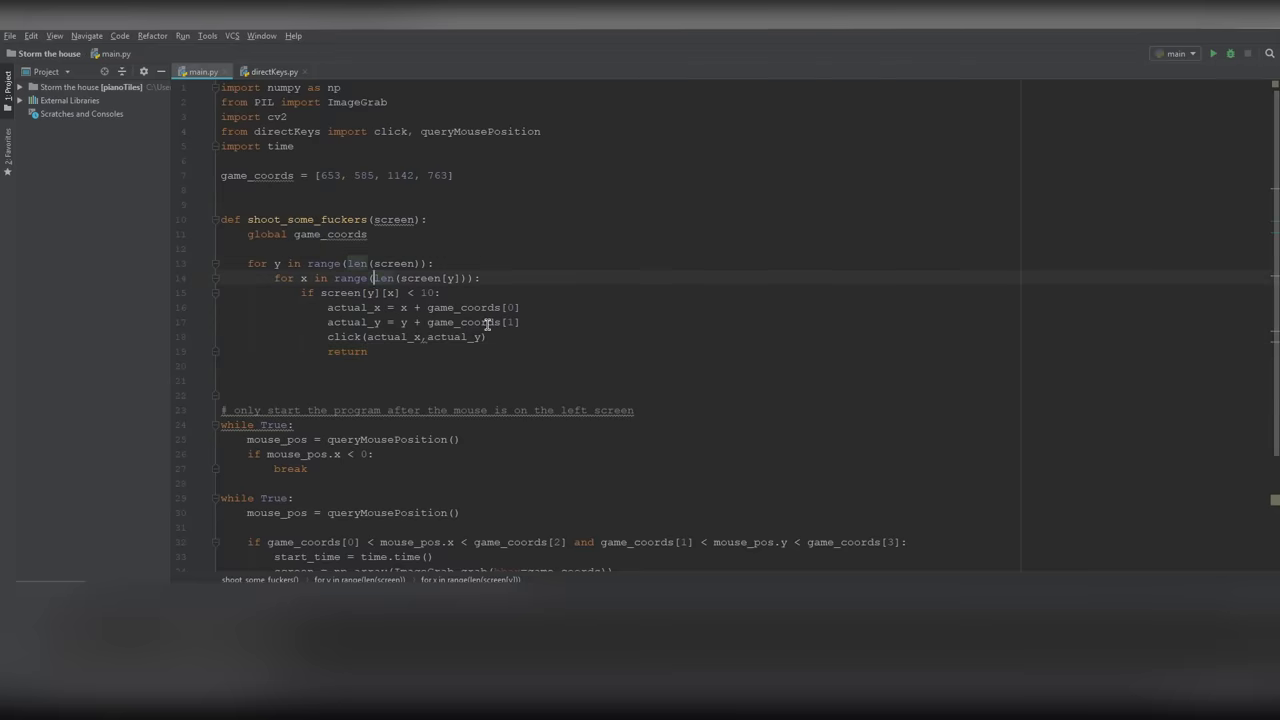
{"action": "type", "text": "5,"}
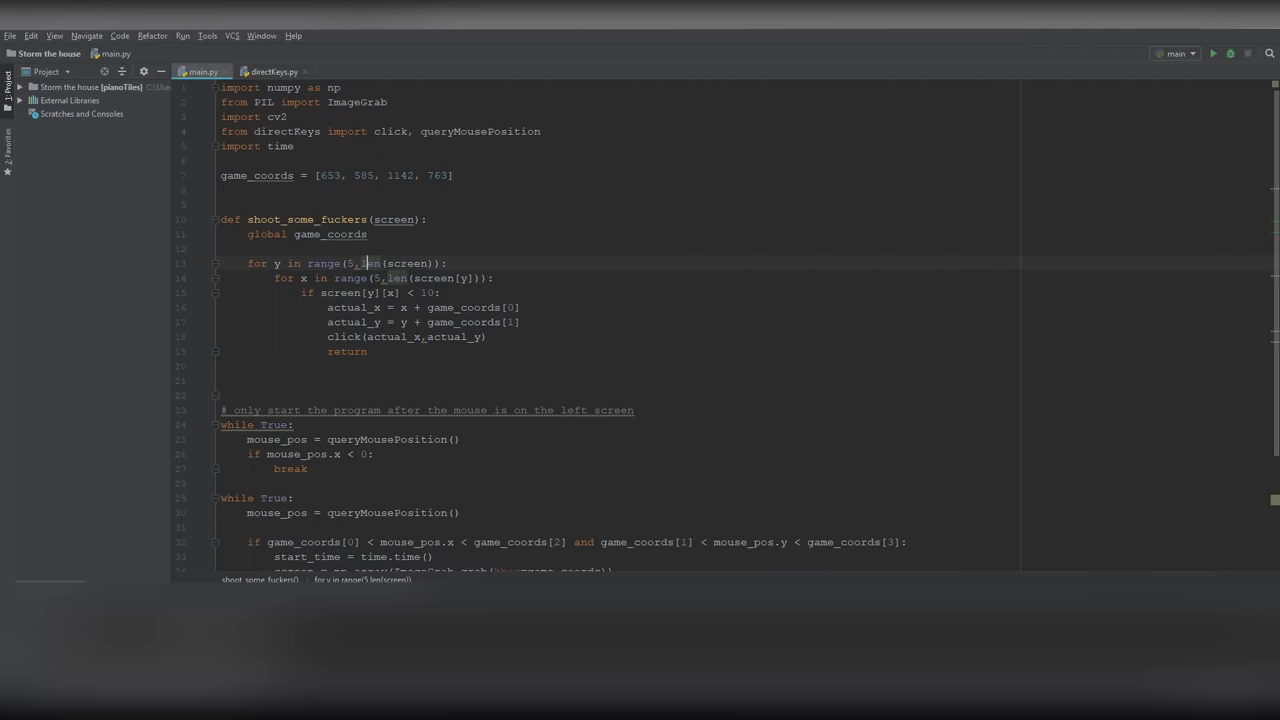
{"action": "type", "text": "-5"}
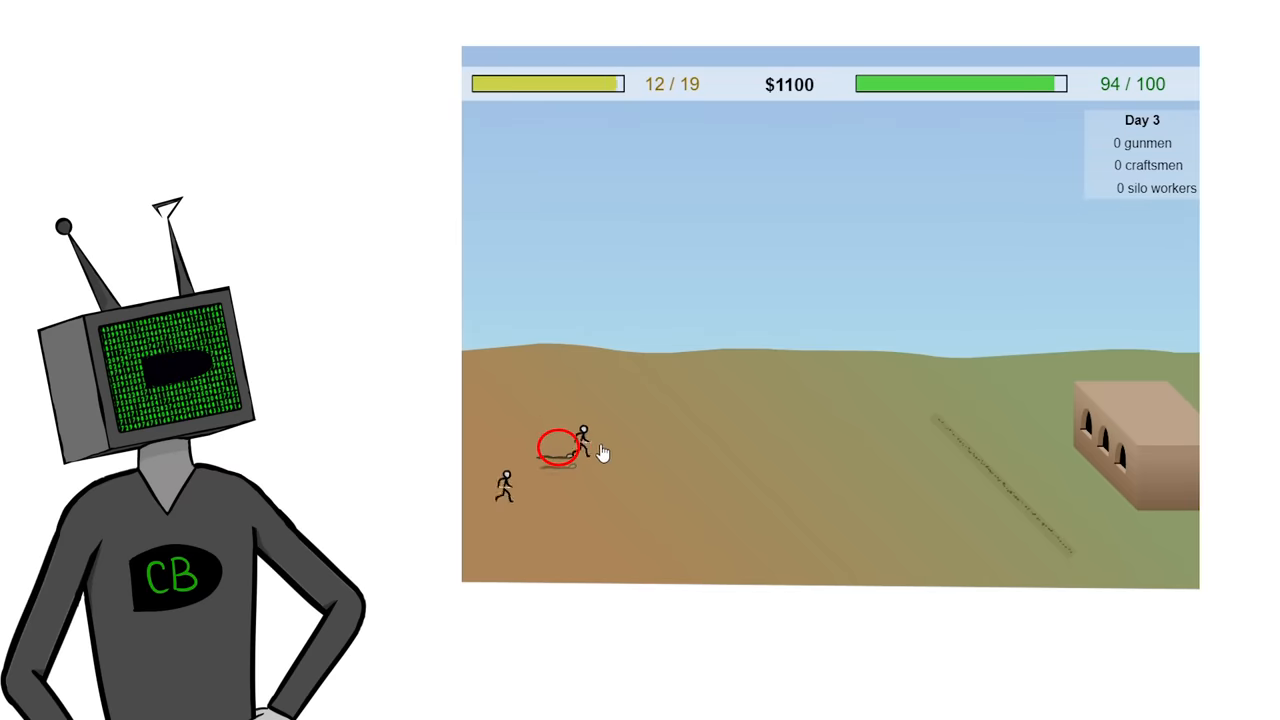
Shoot the running stickman to get Day 1 under way.
{"action": "left_click", "coordinate": [575, 455]}
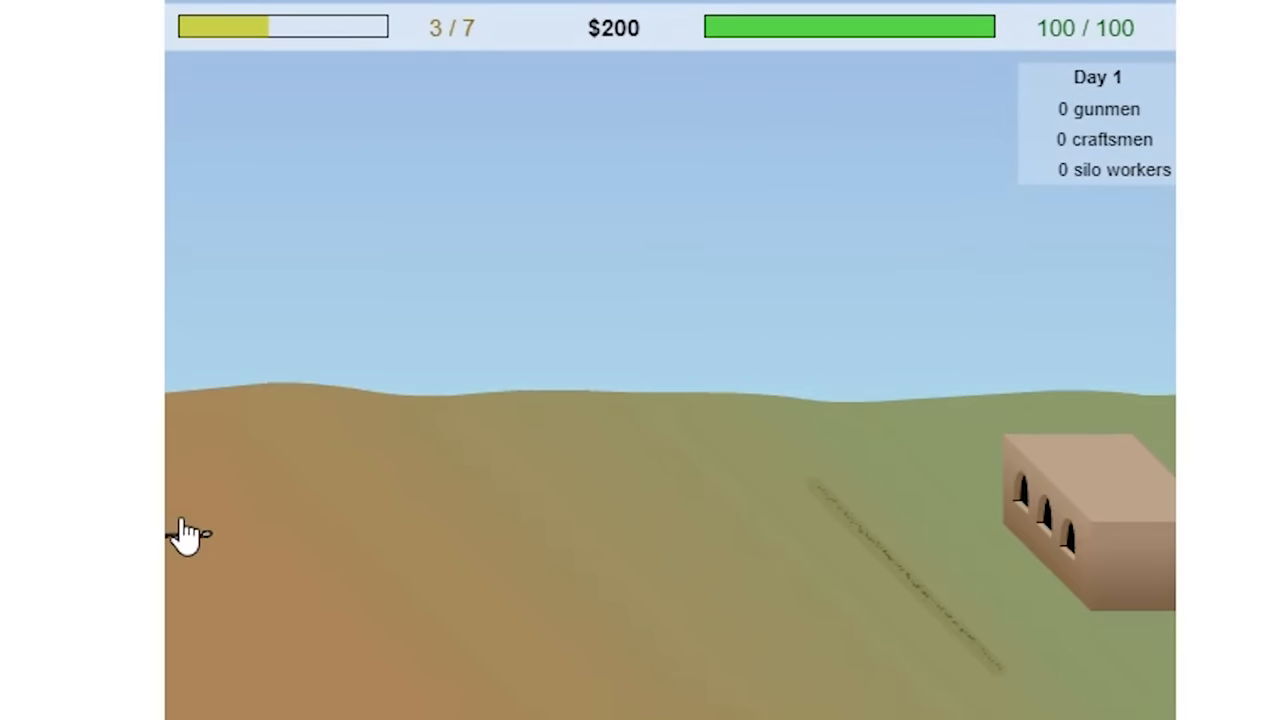
Keep playing until Day 10's upgrade shop appears with $81,500.
{"action": "left_click", "coordinate": [228, 544]}
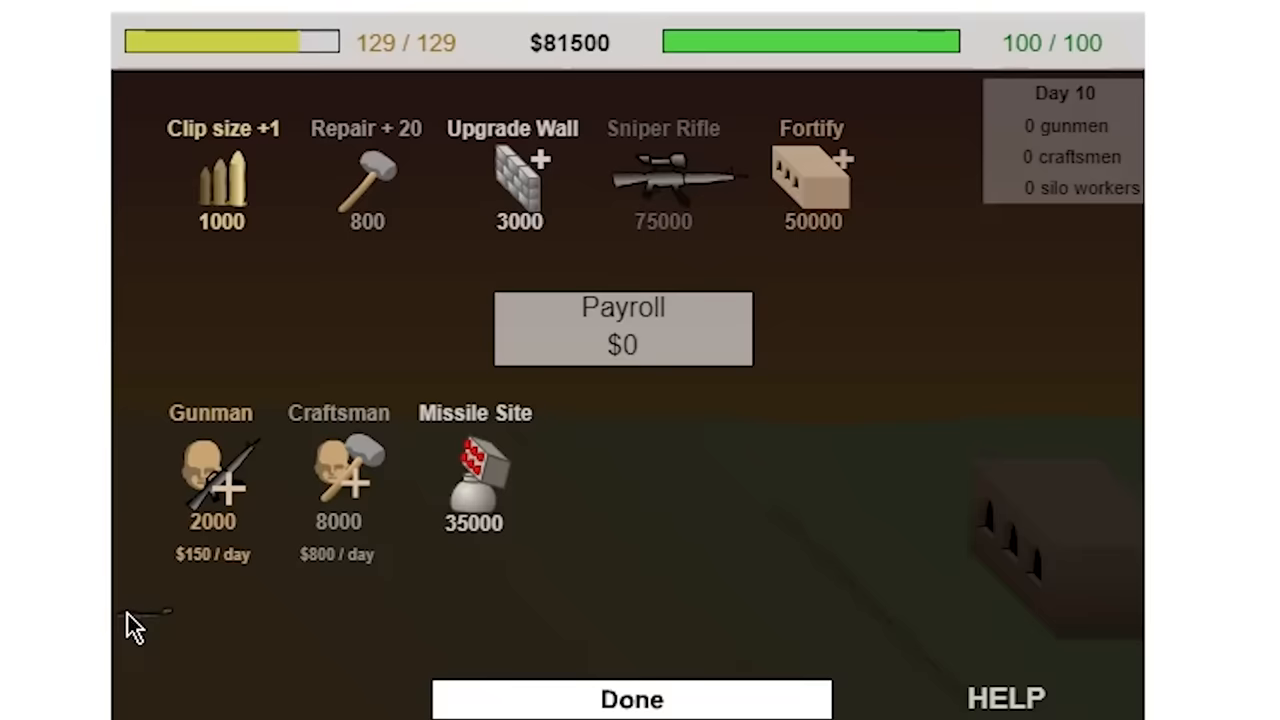
Buy the Sniper Rifle and another clip size upgrade in the shop.
{"action": "left_click", "coordinate": [664, 180]}
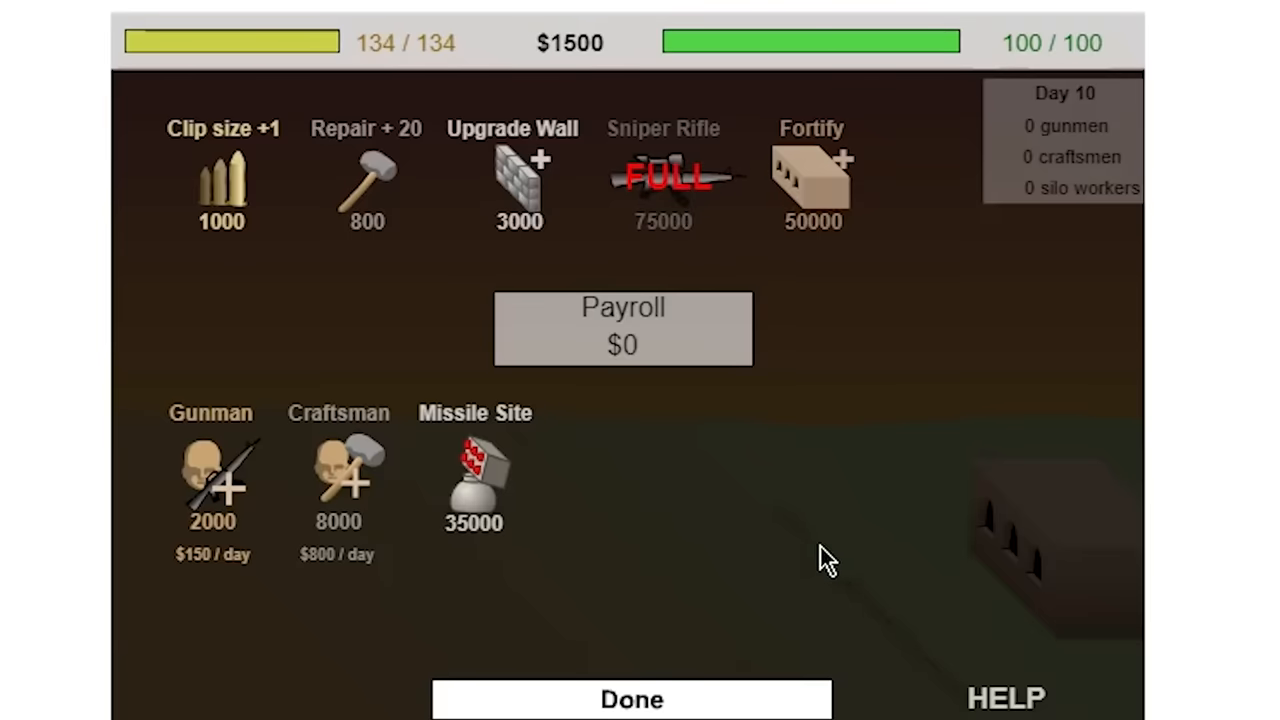
{"action": "left_click", "coordinate": [220, 188]}
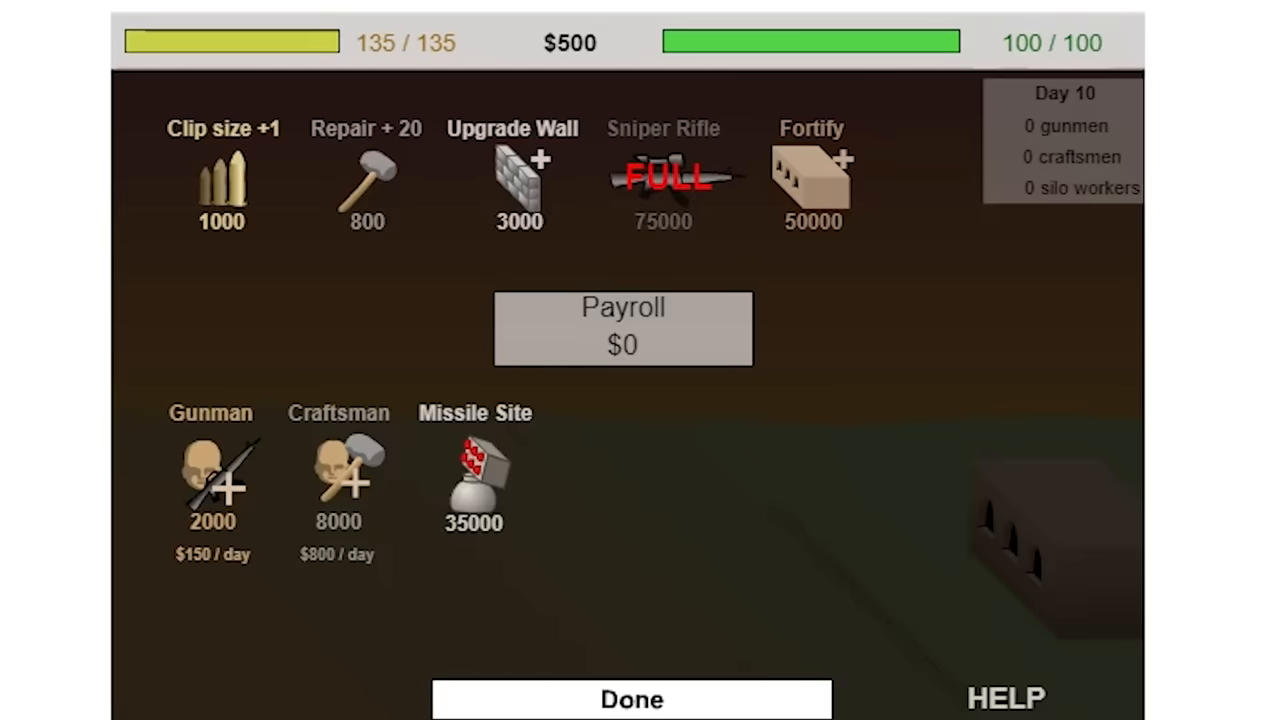
{"action": "left_click", "coordinate": [631, 698]}
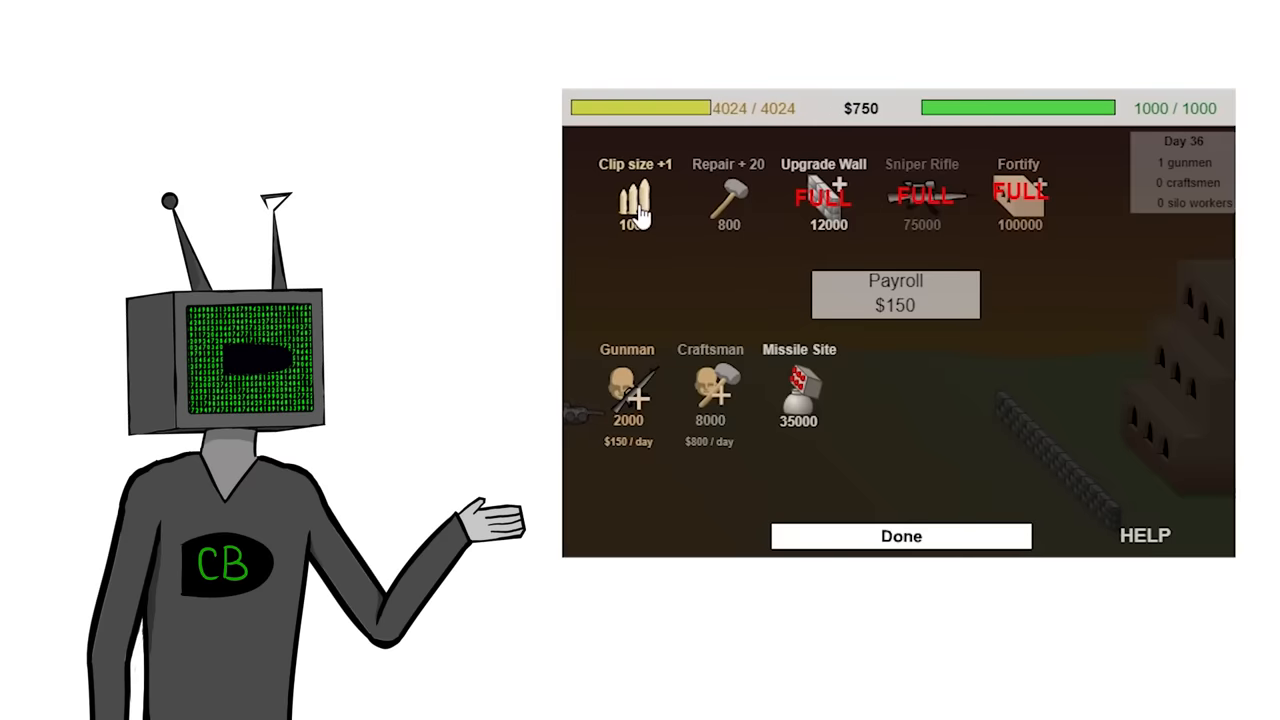
Finish the Day 36 upgrades and start Day 37.
{"action": "left_click", "coordinate": [901, 536]}
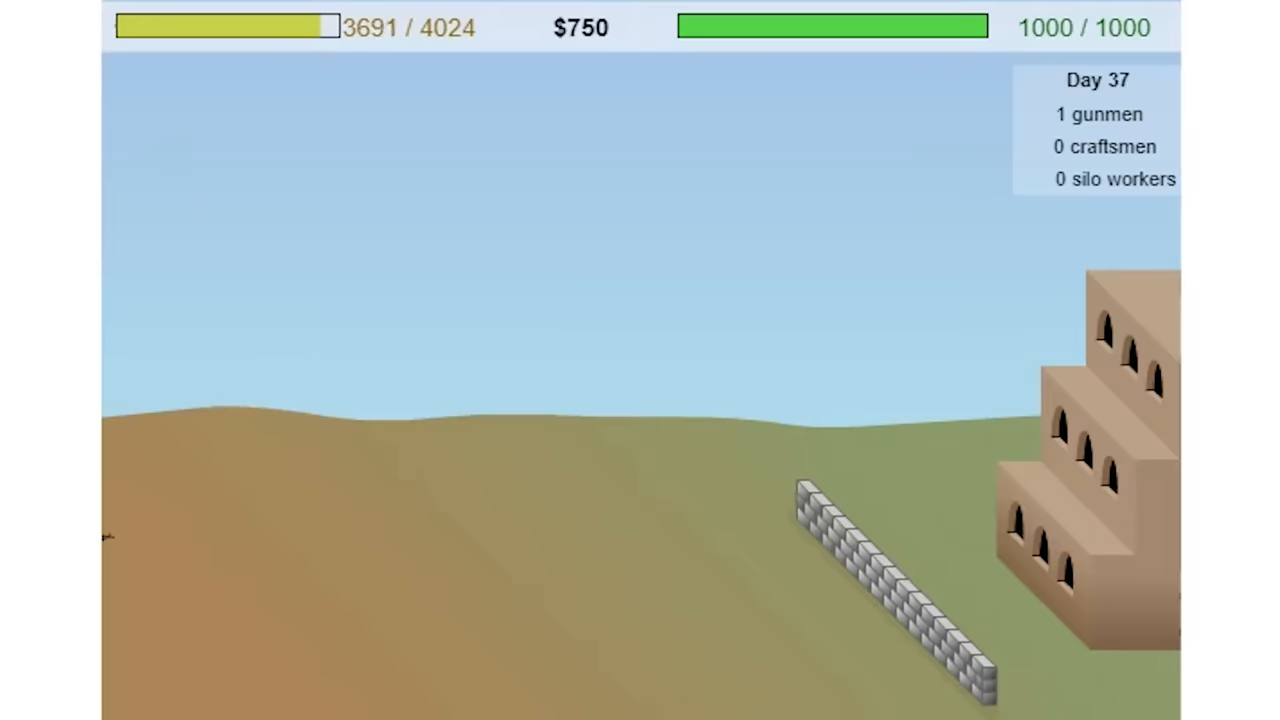